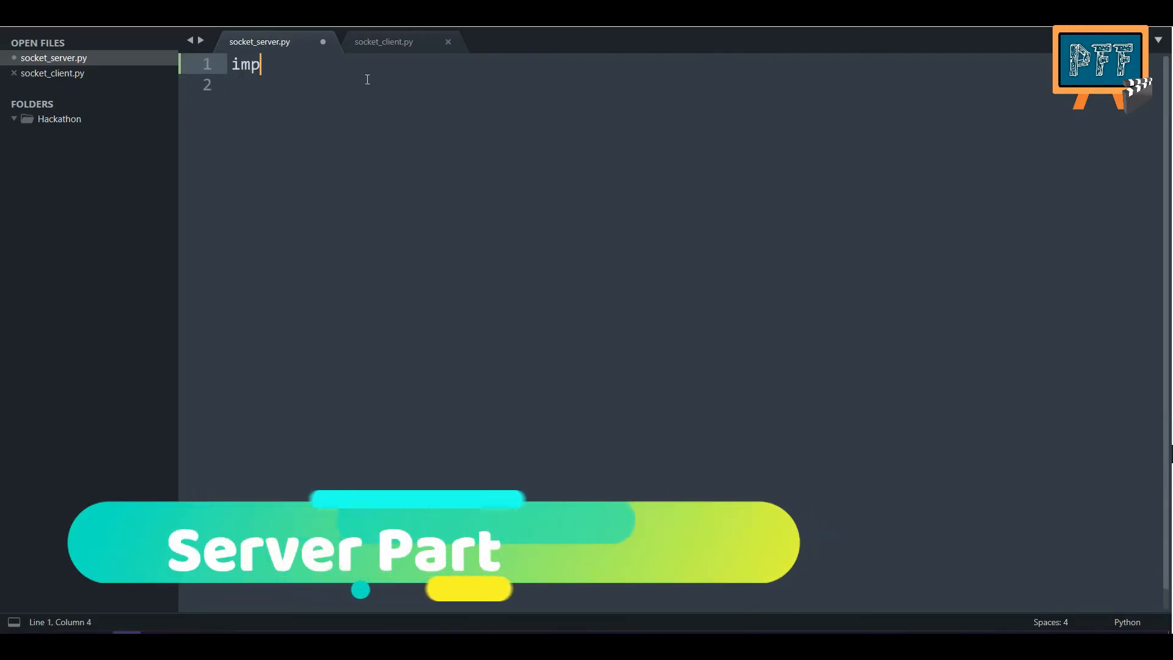
Step: Import socket and create a TCP socket with socket.AF_INET and socket.SOCK_STREAM
type("ort socket")
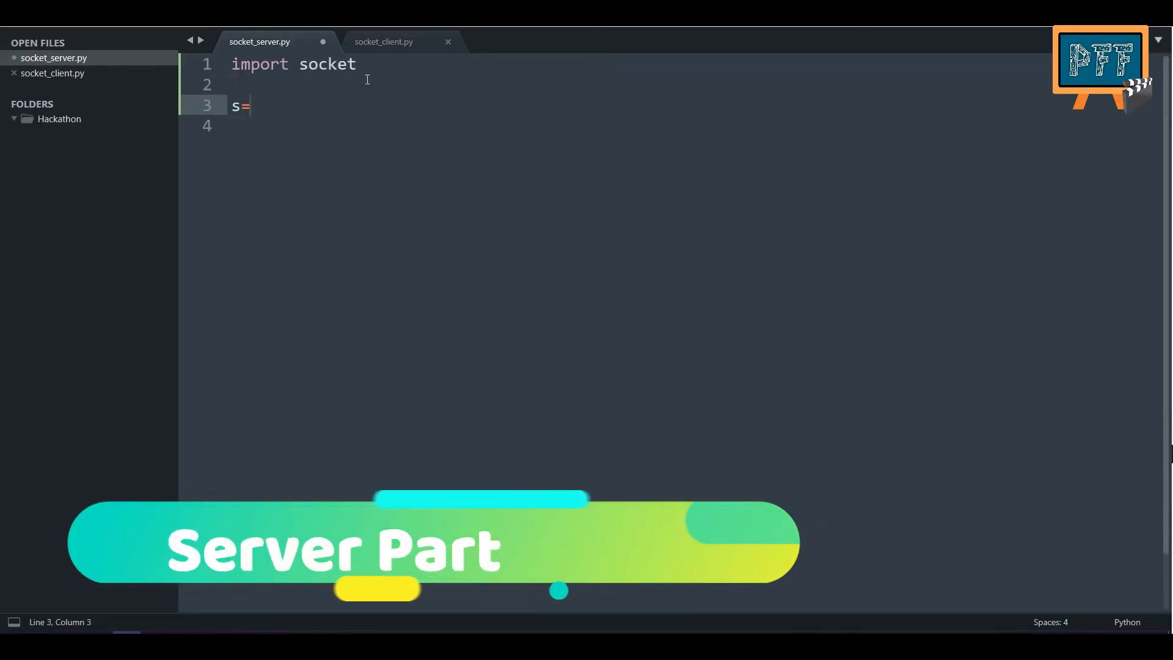
type("socket.socket")
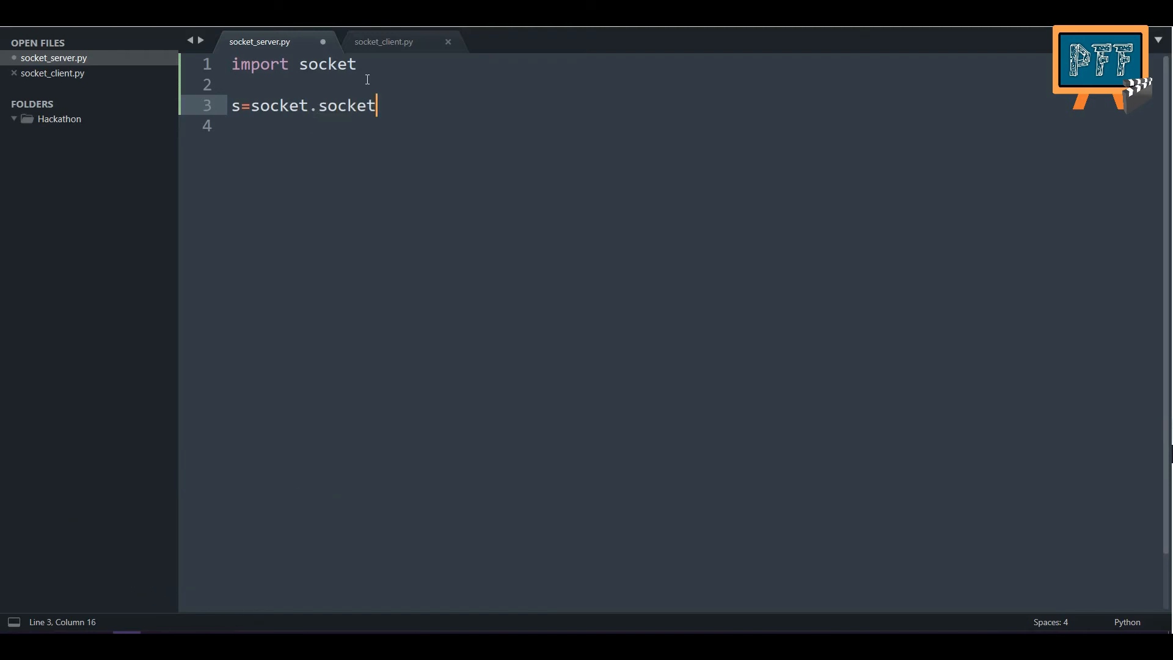
type("(socket.)")
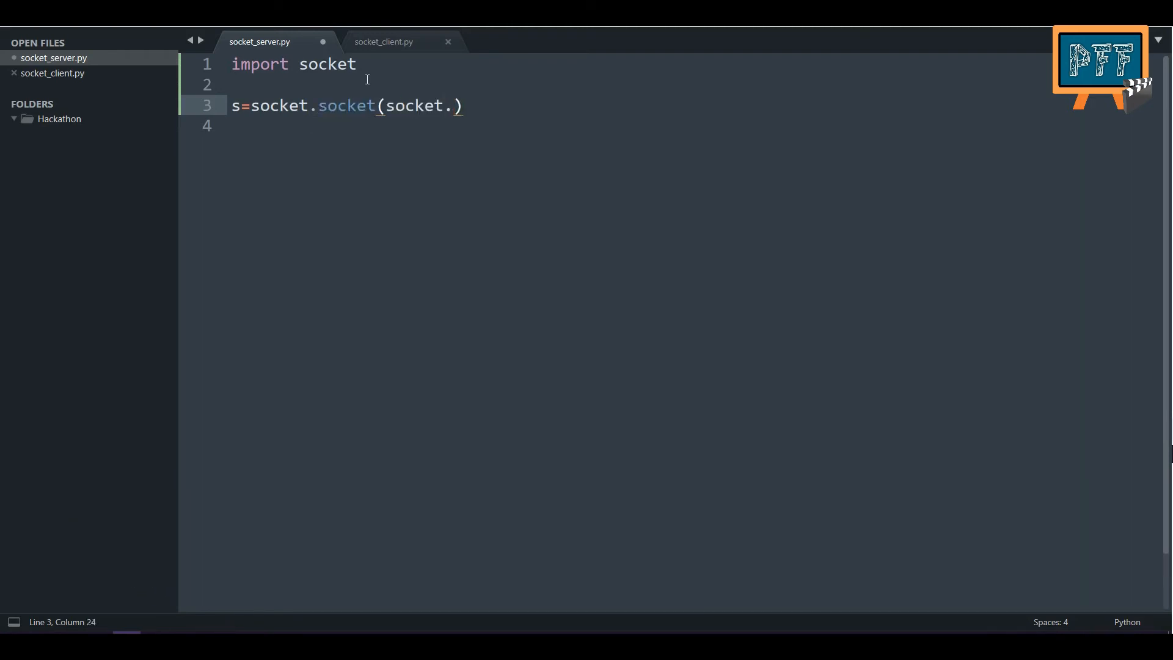
type("AF_IN")
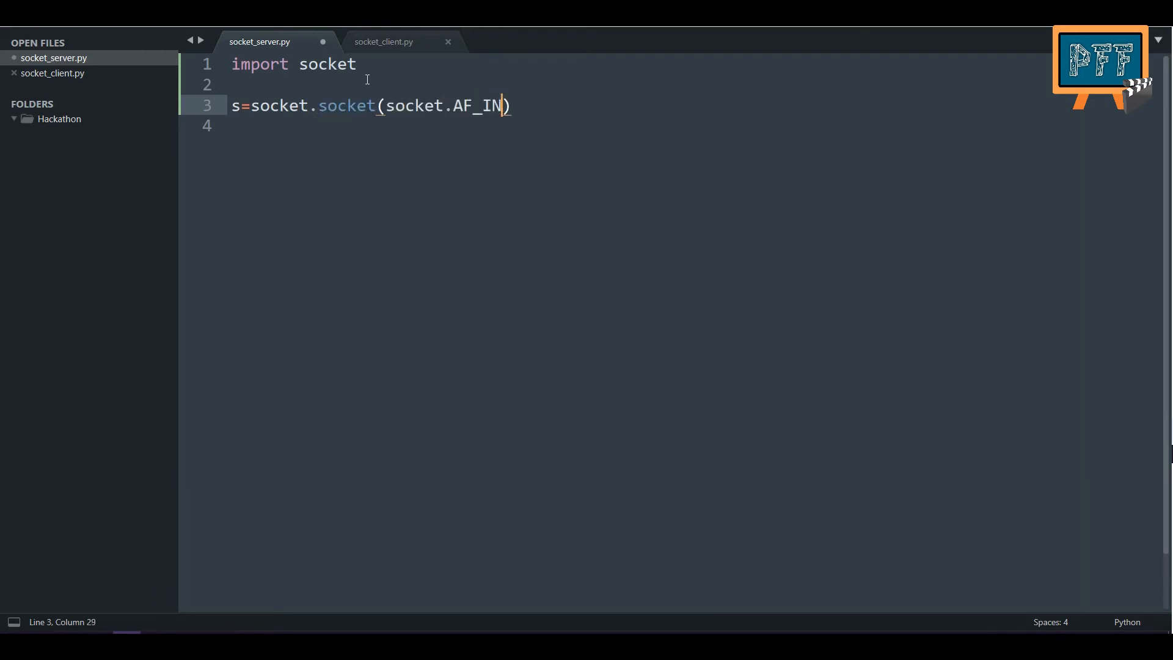
type("ET,socket")
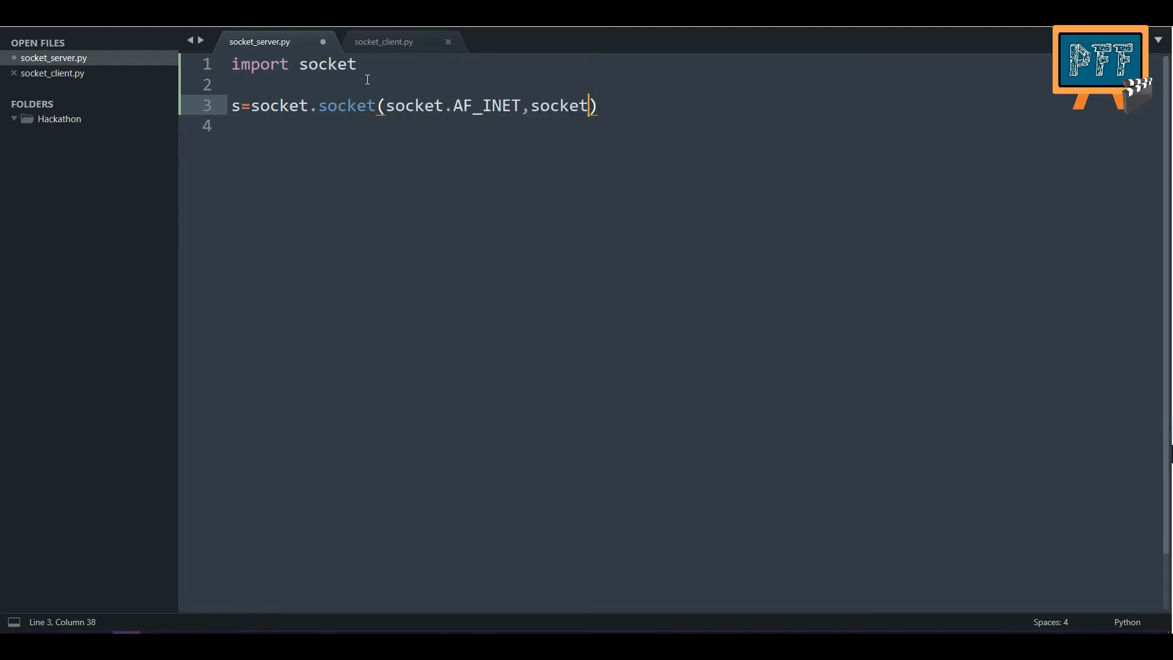
type("SOCK_STREAM")
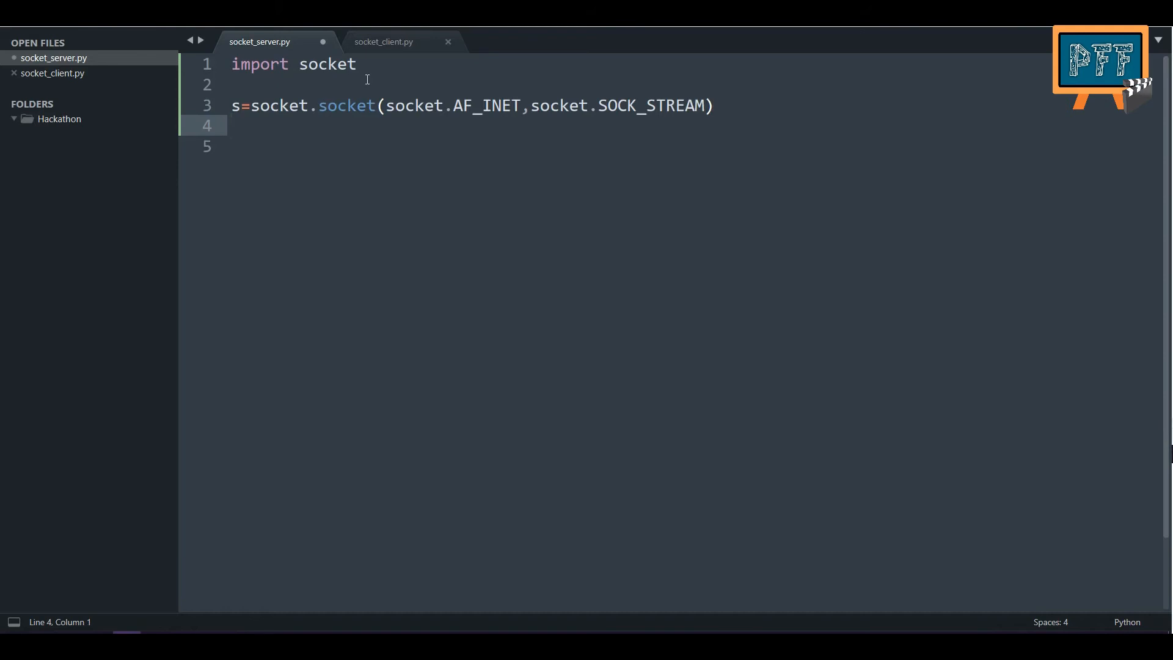
Step: Bind the socket to socket.gethostname() on port 1234 and add s.listen()
type("s.bind(")
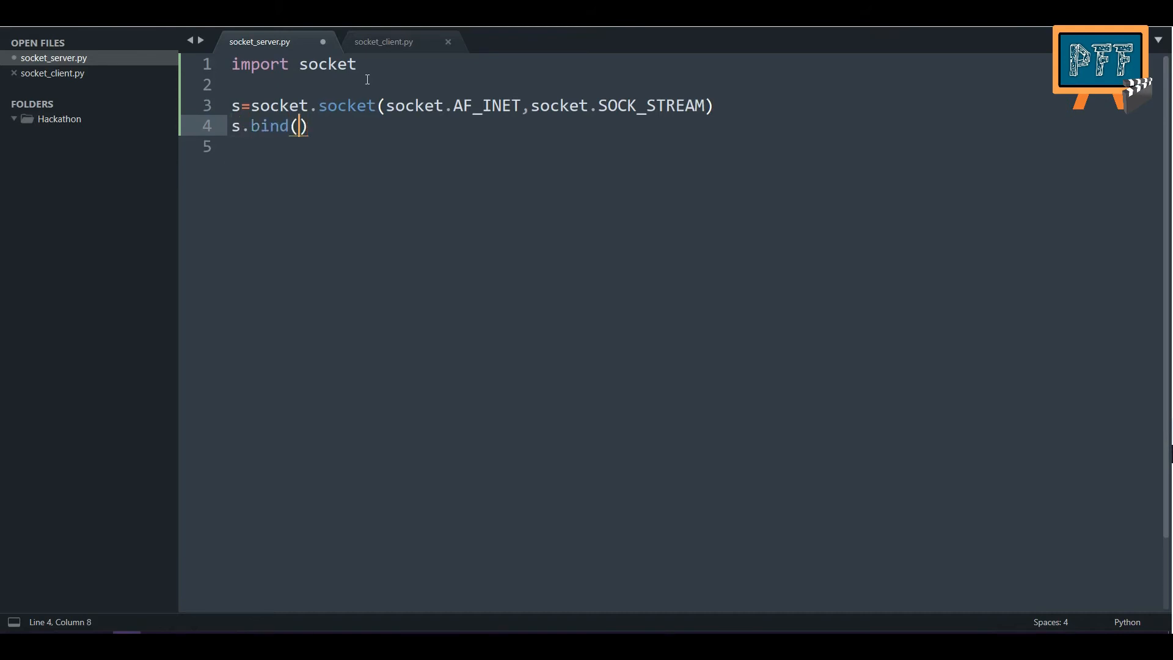
type("(socket.g")
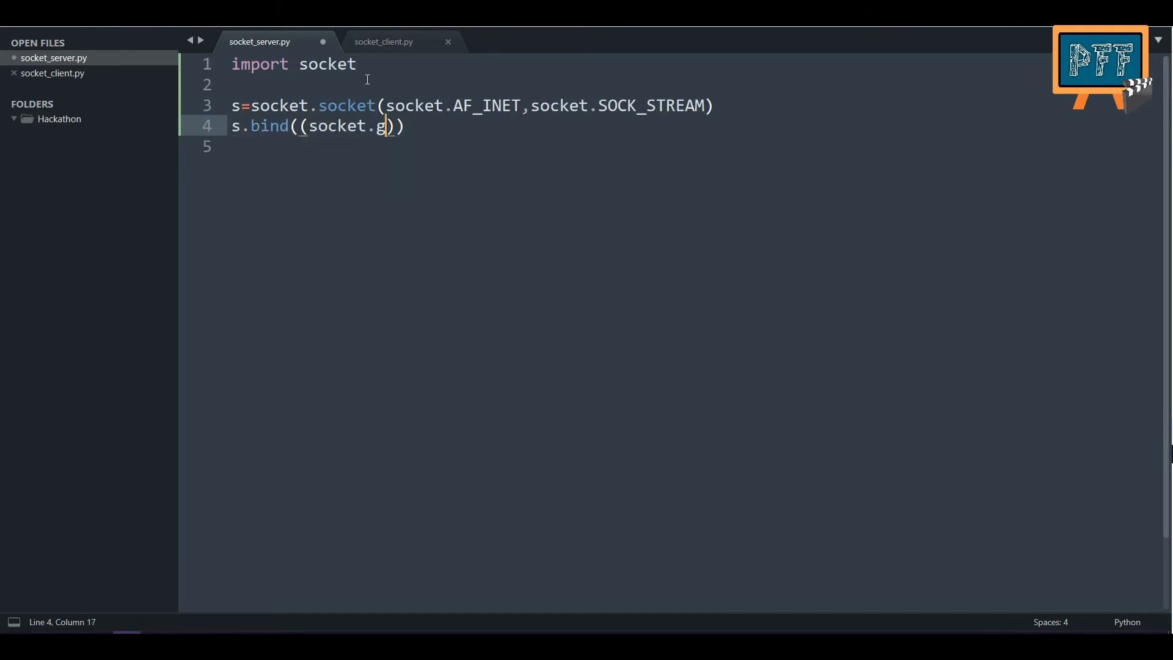
type("ethostname(),1234")
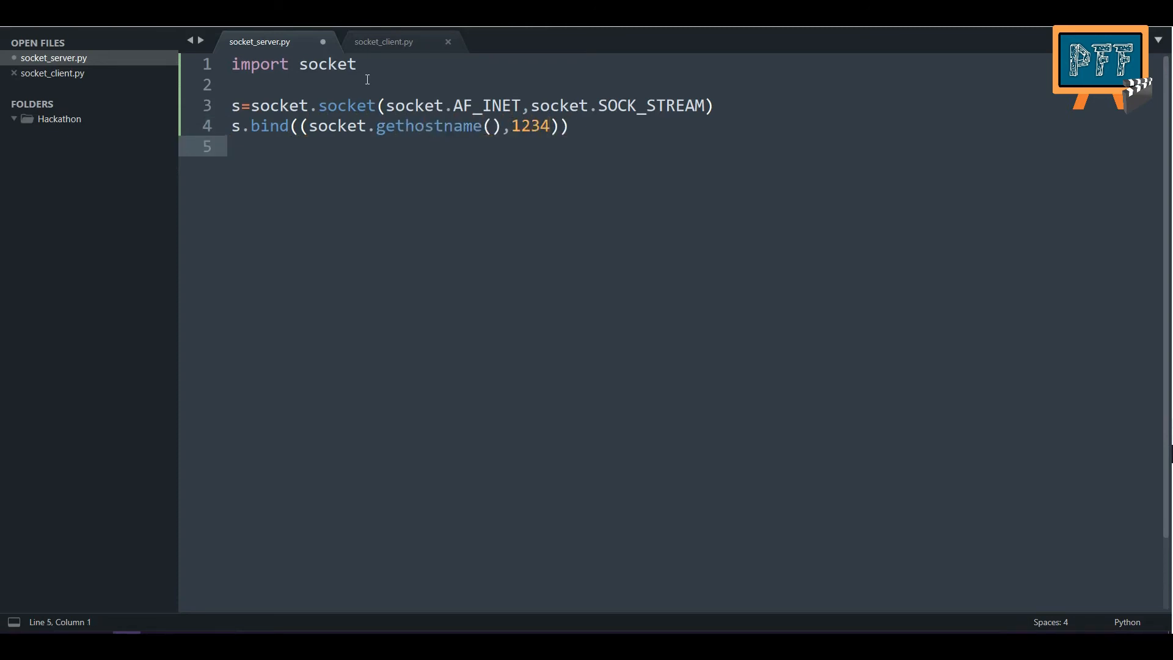
type("s.listen()")
type("while:")
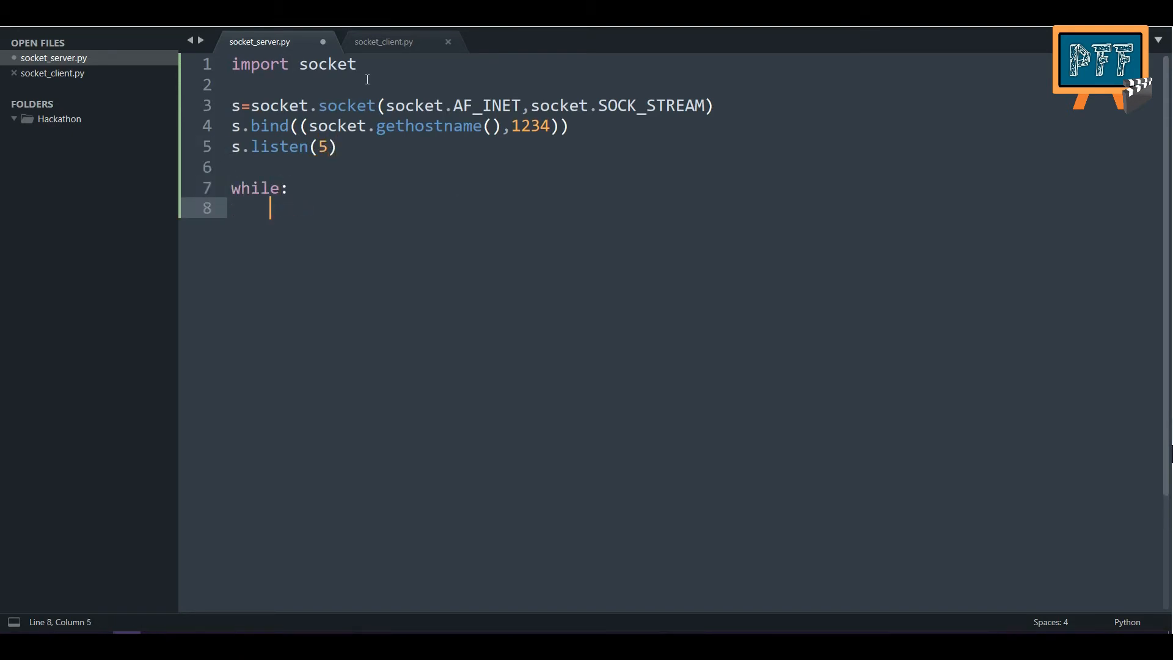
Step: Add a while True loop that accepts clients into clientsocket,address
type("Tru")
type("cli")
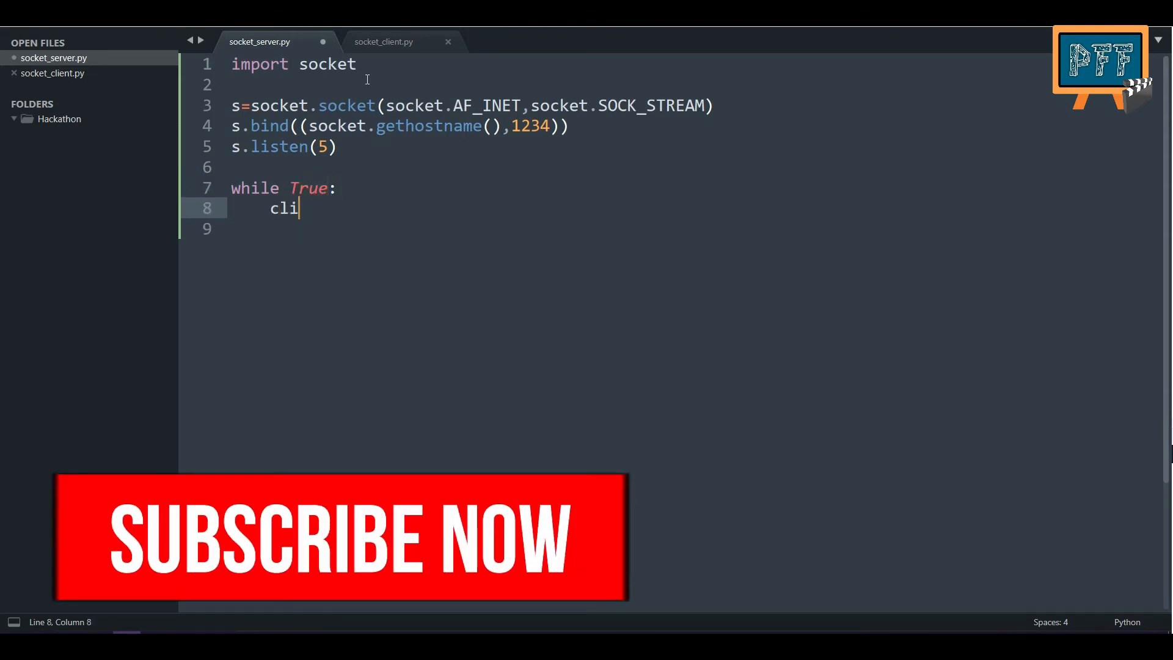
type("entsocket")
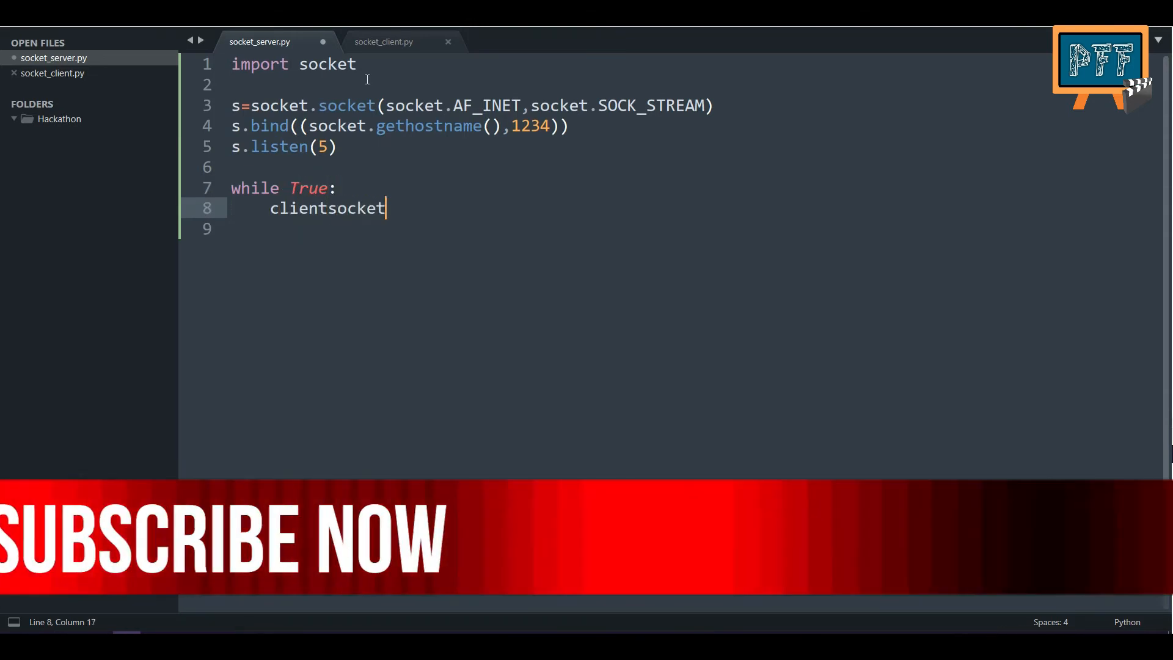
type(",address")
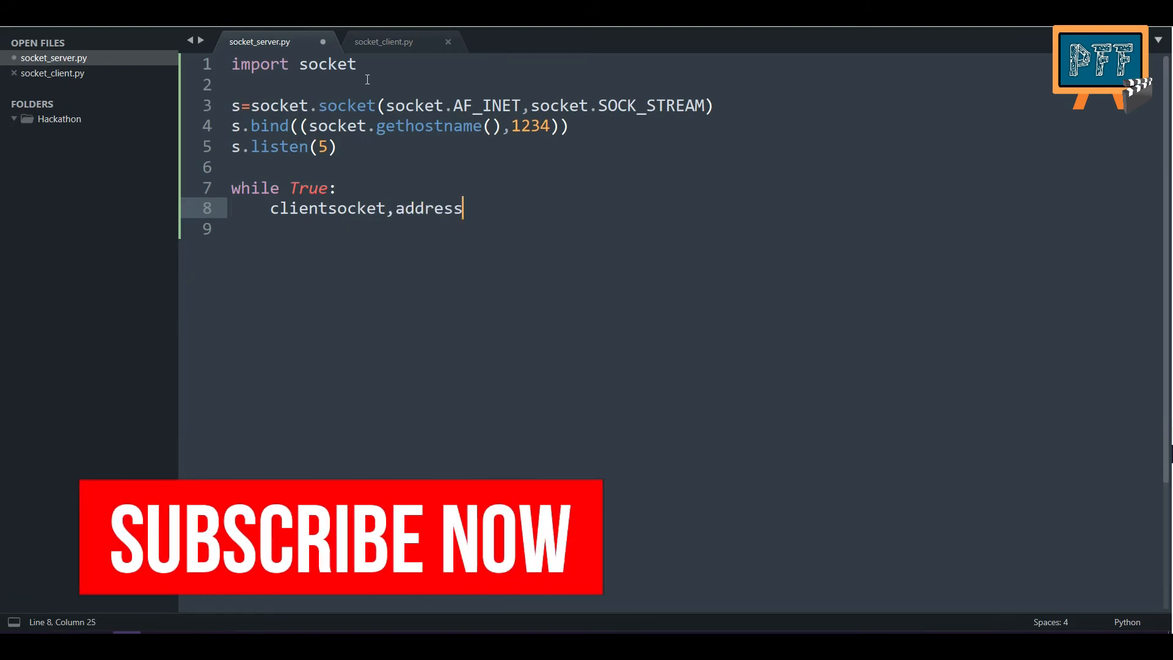
type("=s.accept(")
left_click(694, 229)
type("print")
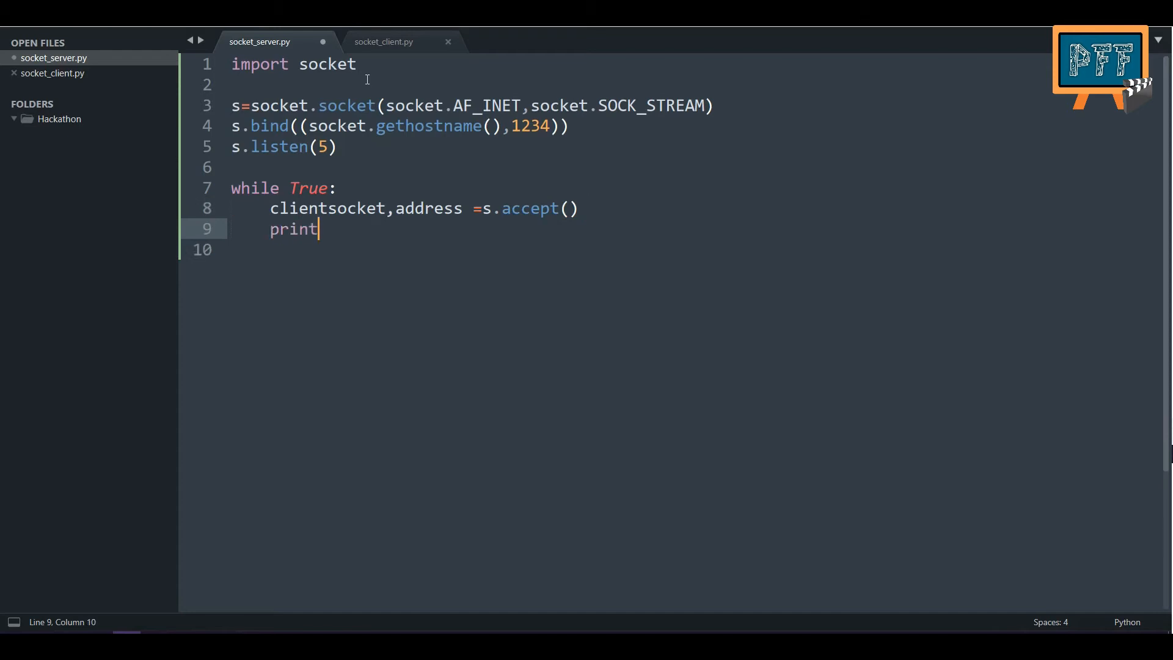
Step: Print an f-string "Connection From {address} Has been EST!!" for each connection
type("(f,\"\")")
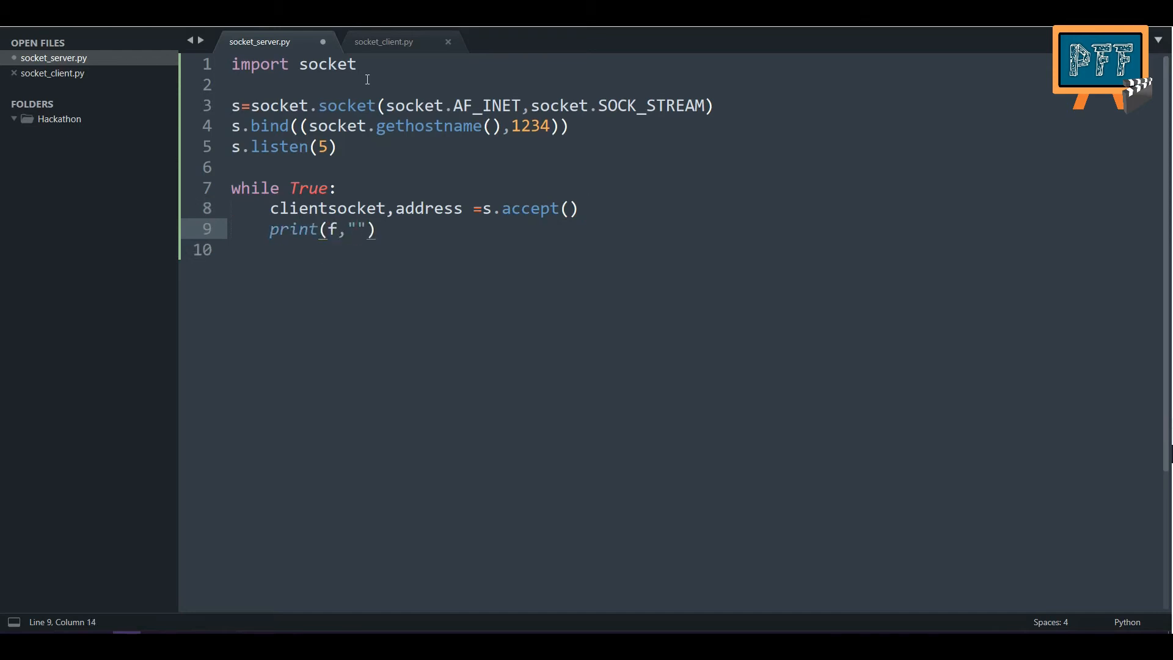
type("Connection From")
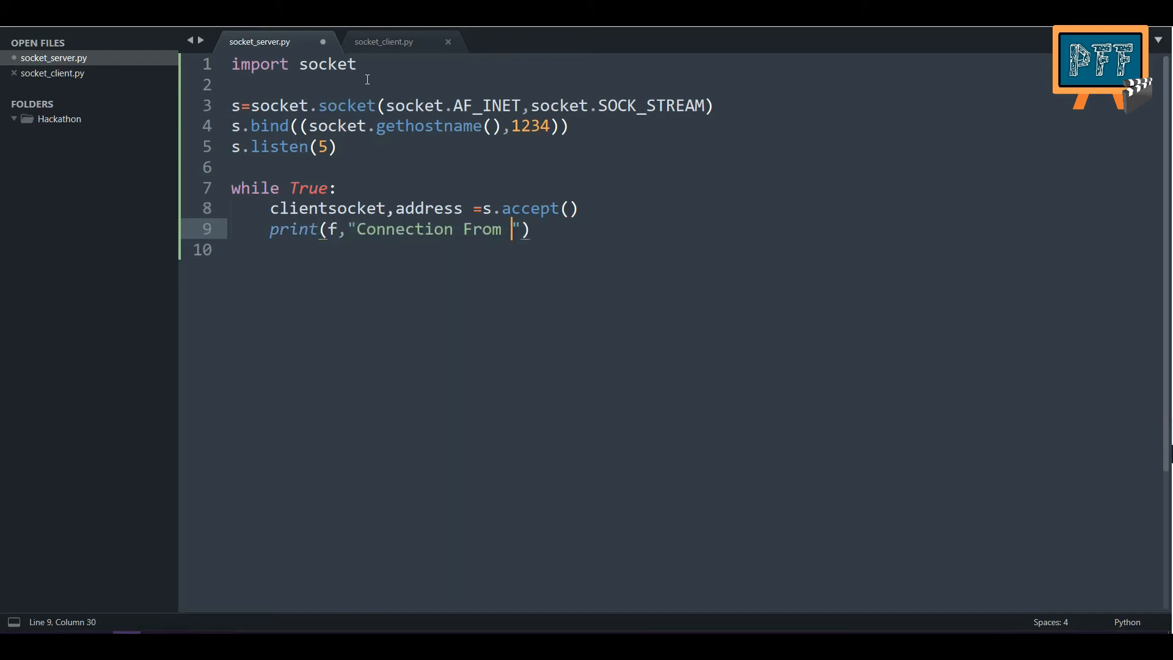
type("{address}")
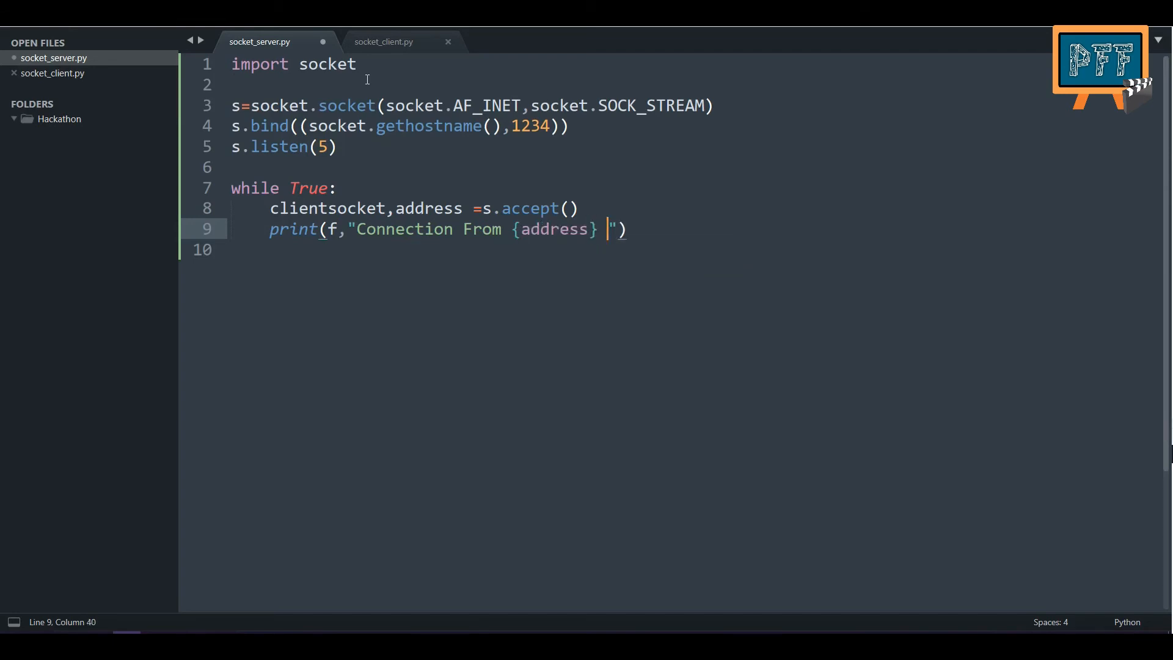
type("Has been EST!!")
left_click(692, 250)
type("clientsocket")
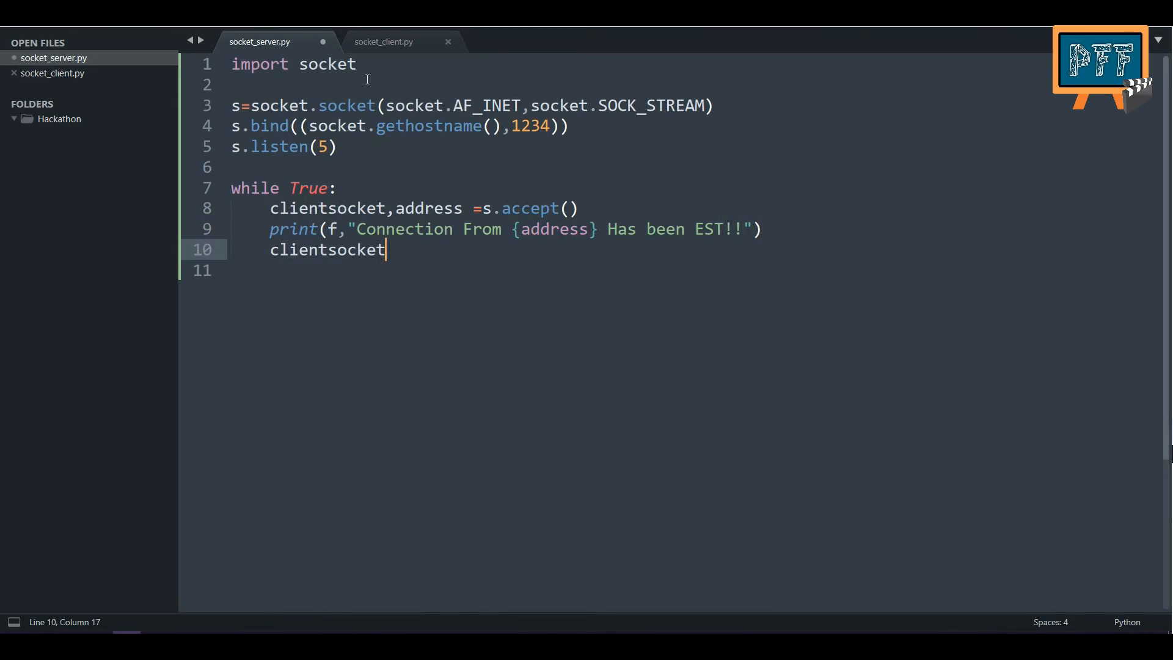
Step: Send the welcome message as utf-8 bytes via clientsocket.send, then add clientsocket.close()
type(".send(byte)")
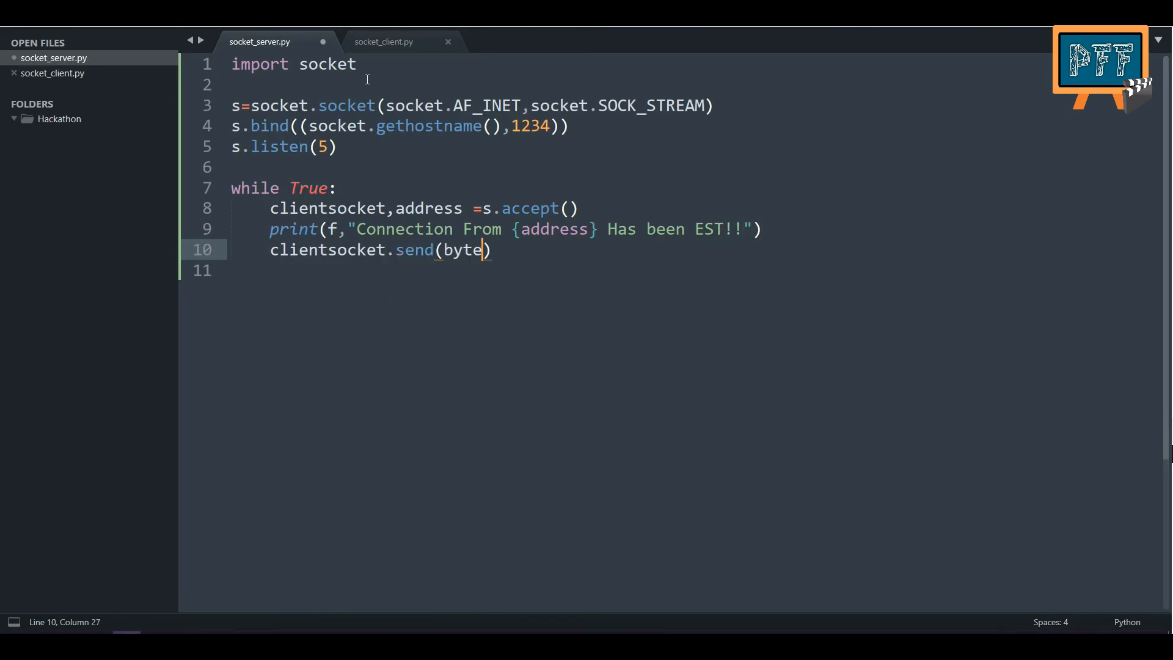
type("s(\"Welcoe \"")
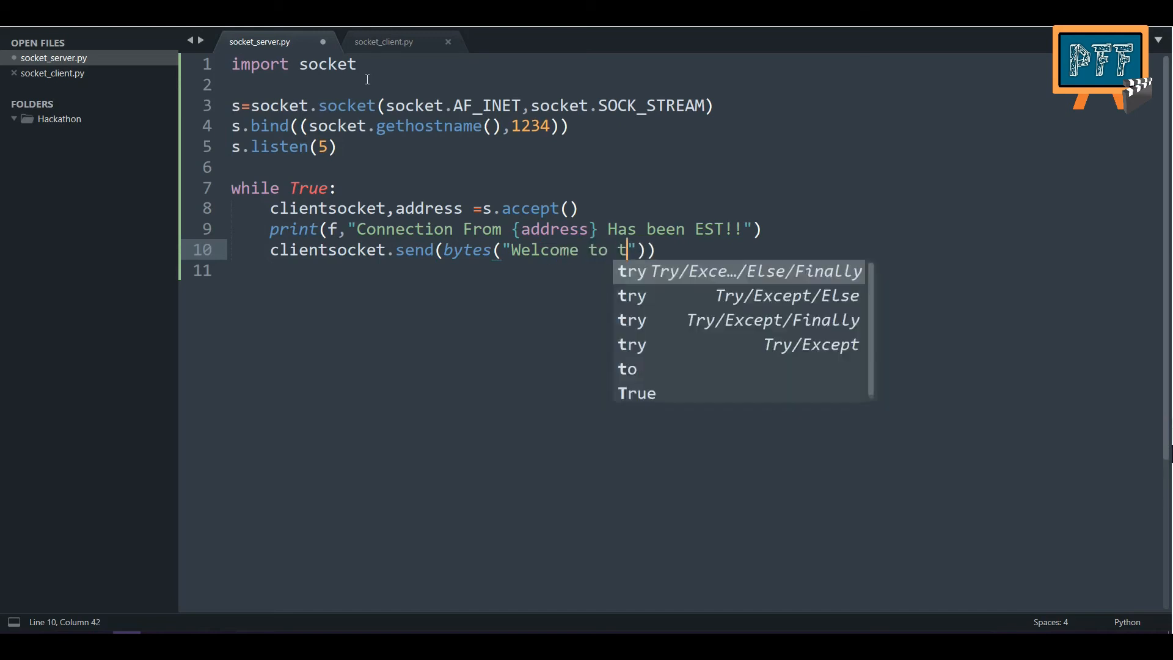
type("he Server From Progr")
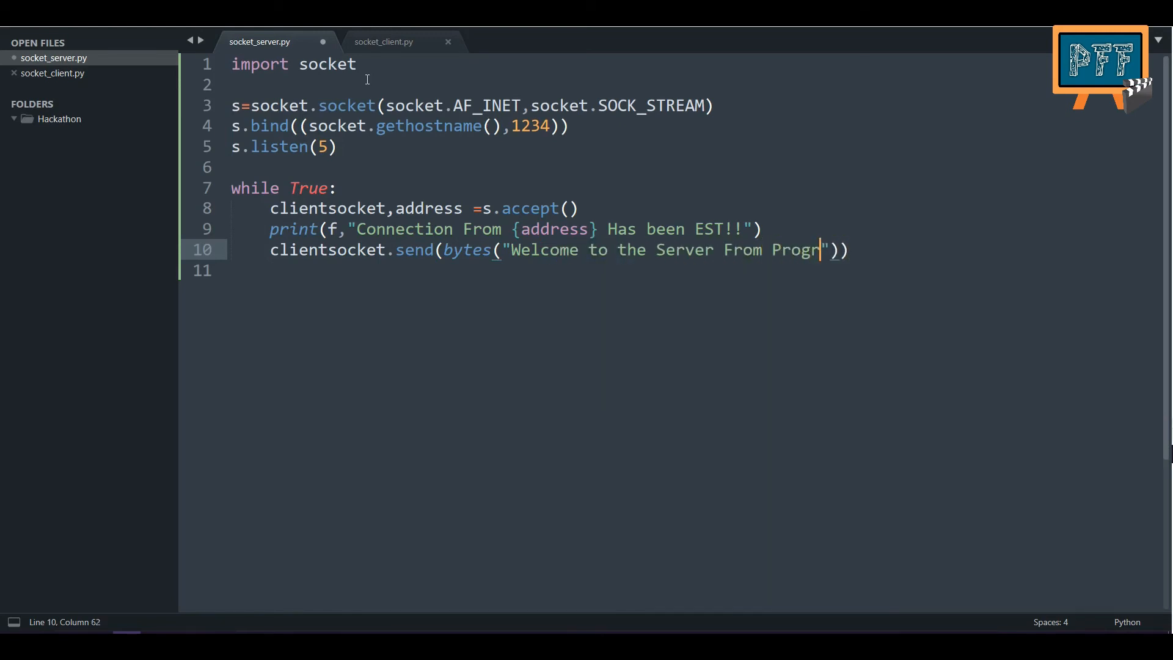
type("amming For Fun")
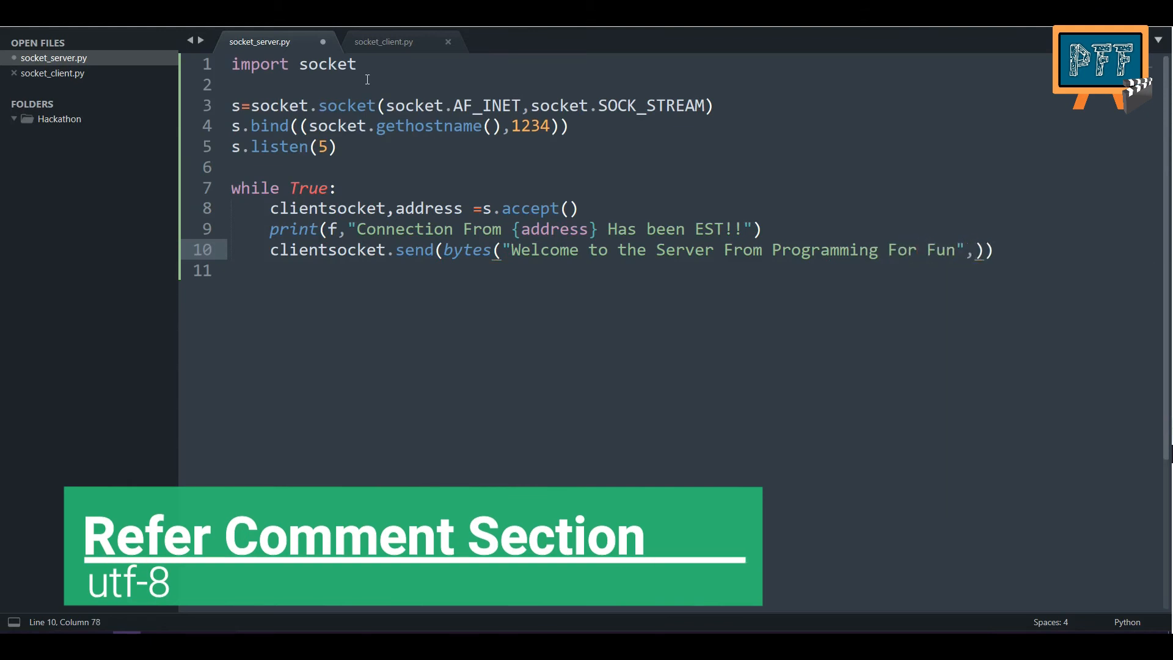
type("\"utf-\"")
left_click(696, 270)
type("clientsocket")
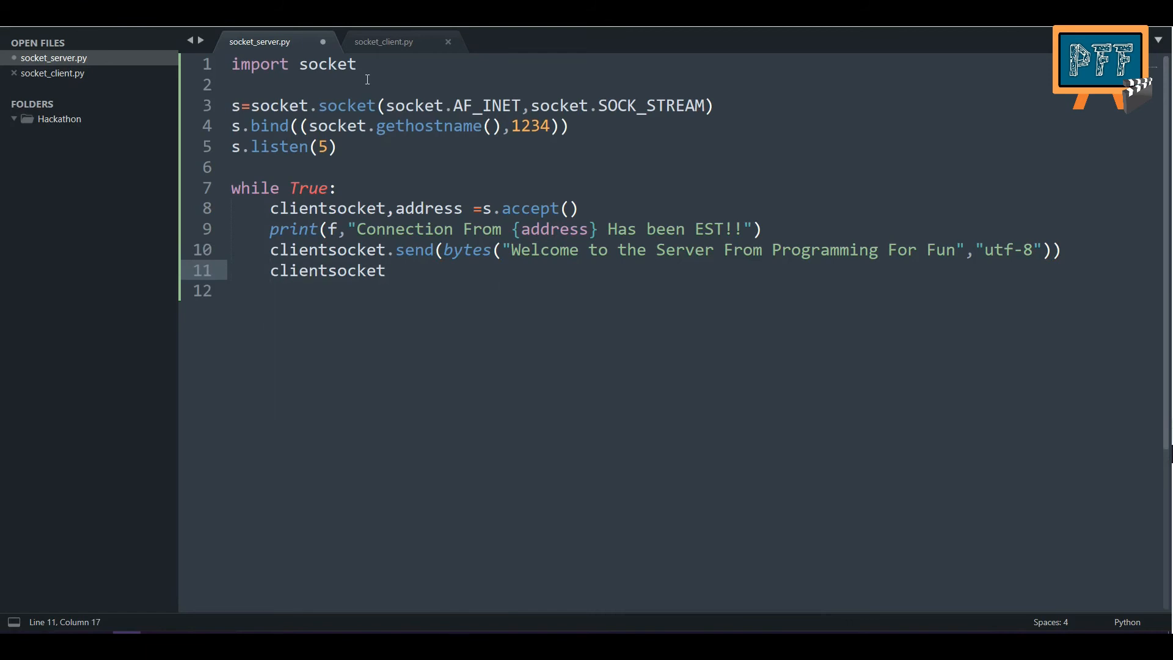
type(".close()")
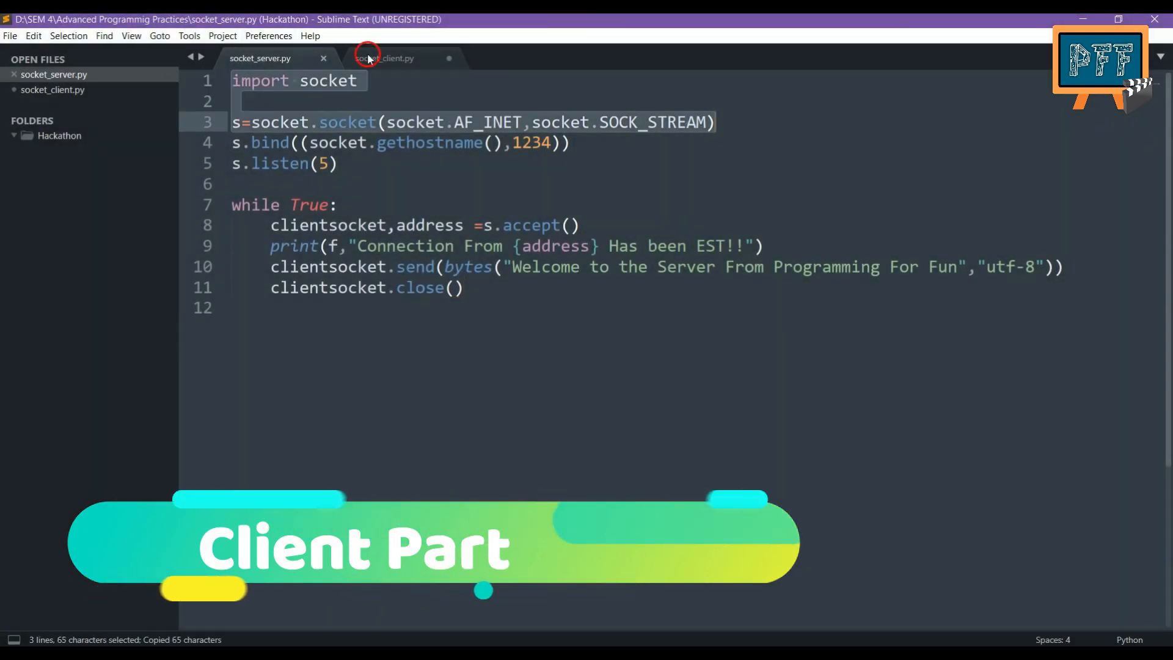
Step: In socket_client.py, connect the socket to socket.gethostname() on port 1234
left_click(384, 57)
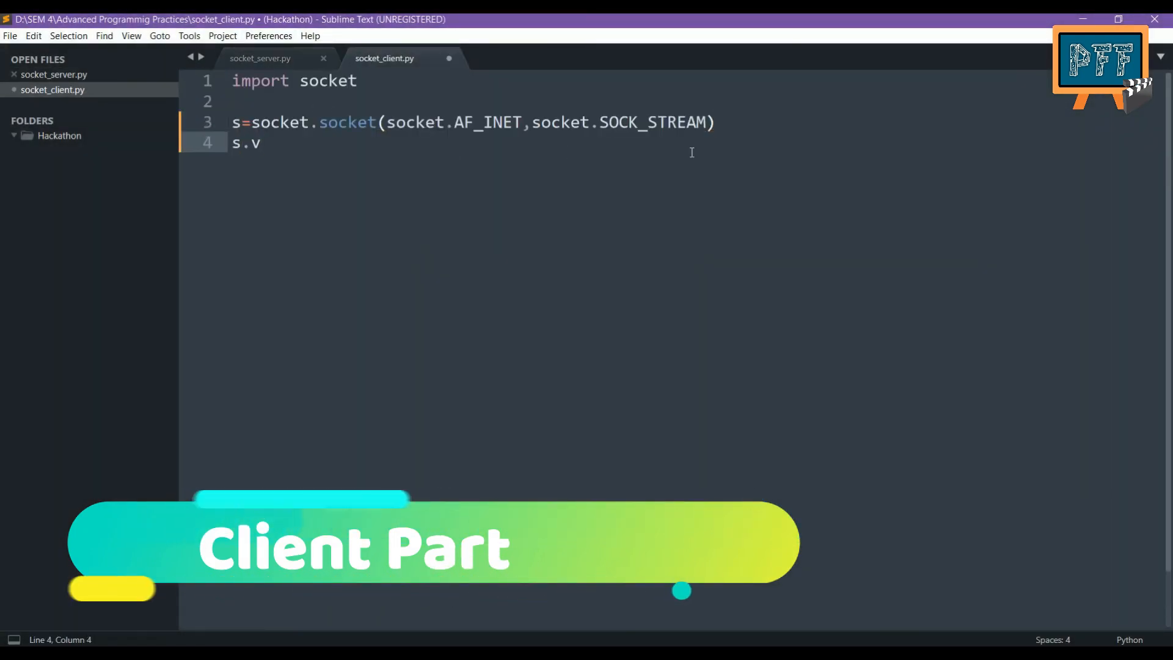
type("connect")
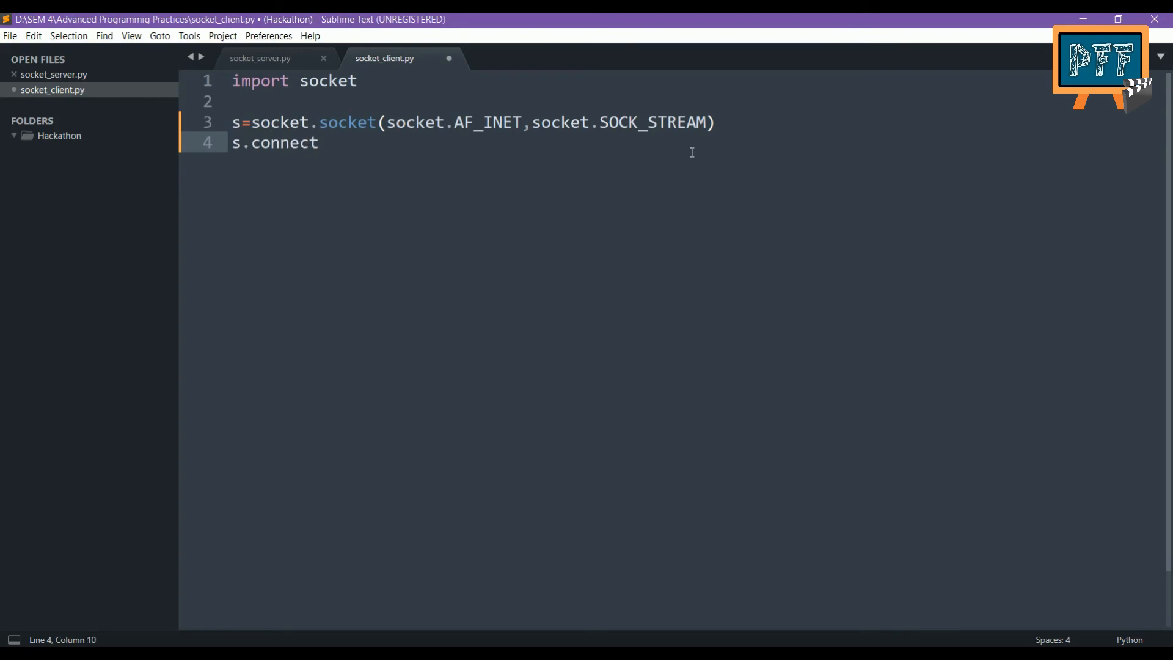
type("((socket.gethost")
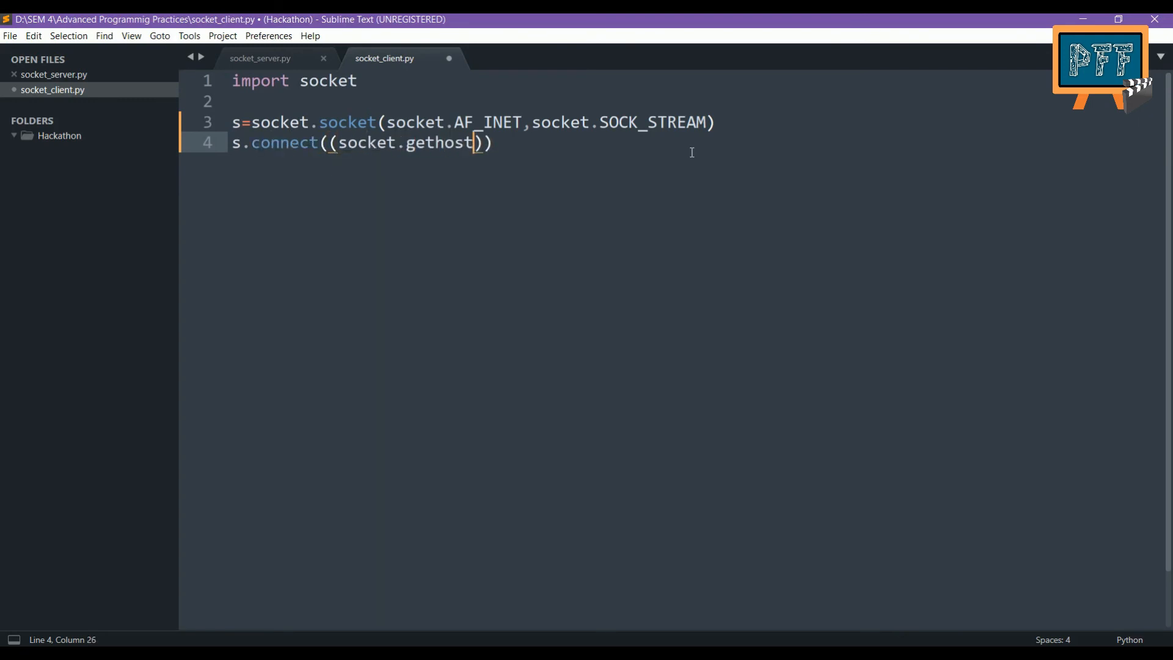
type("name(),")
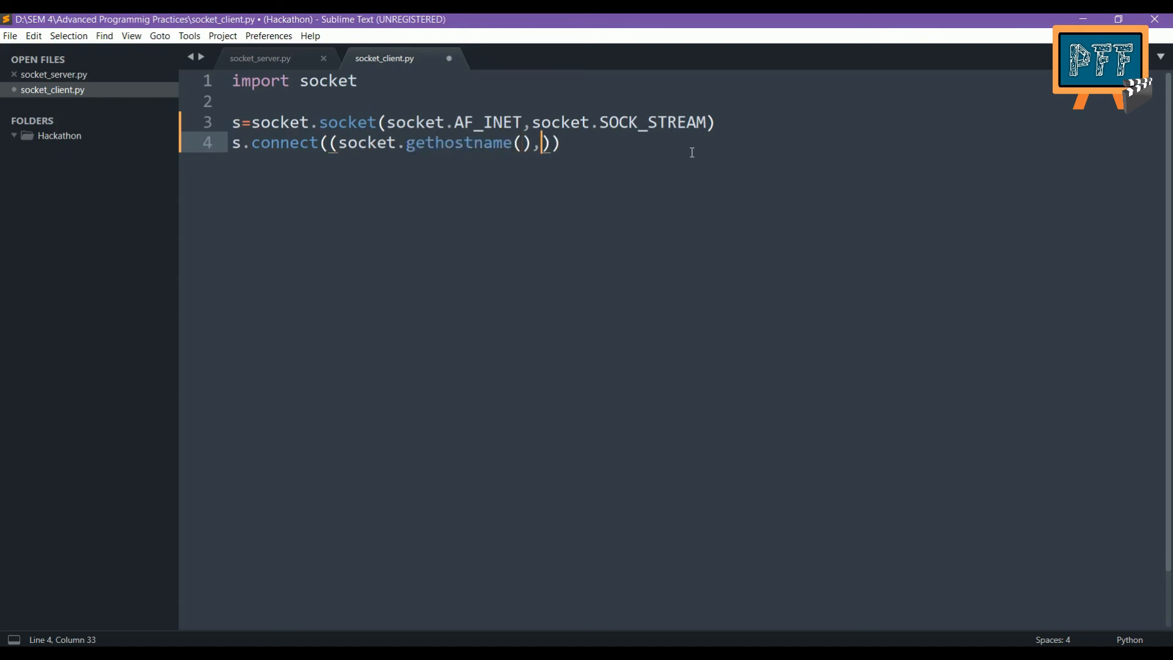
type("1234)")
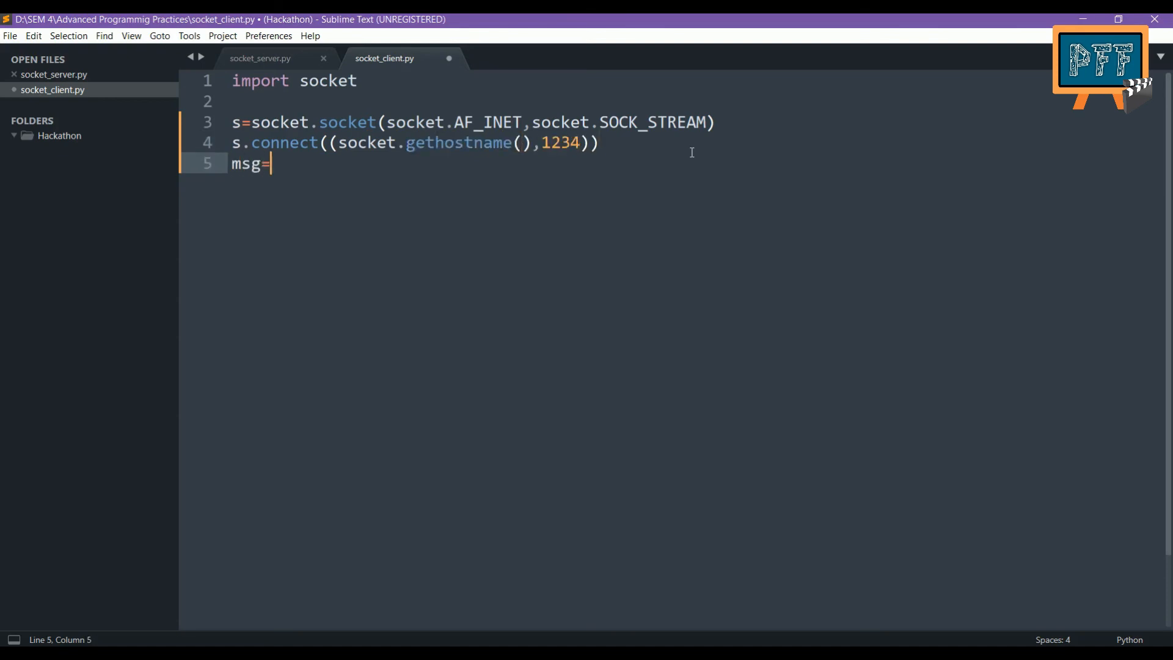
Step: Receive 1024 bytes into msg and print msg.decode("utf-8")
type("s.re")
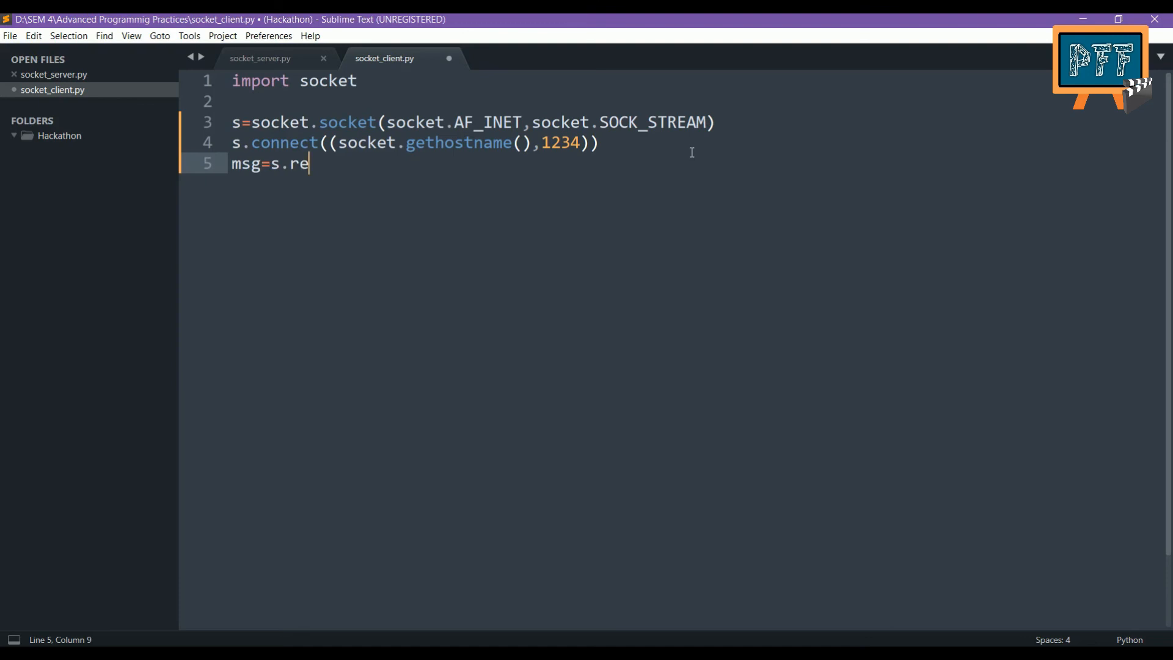
type("cv(1024)")
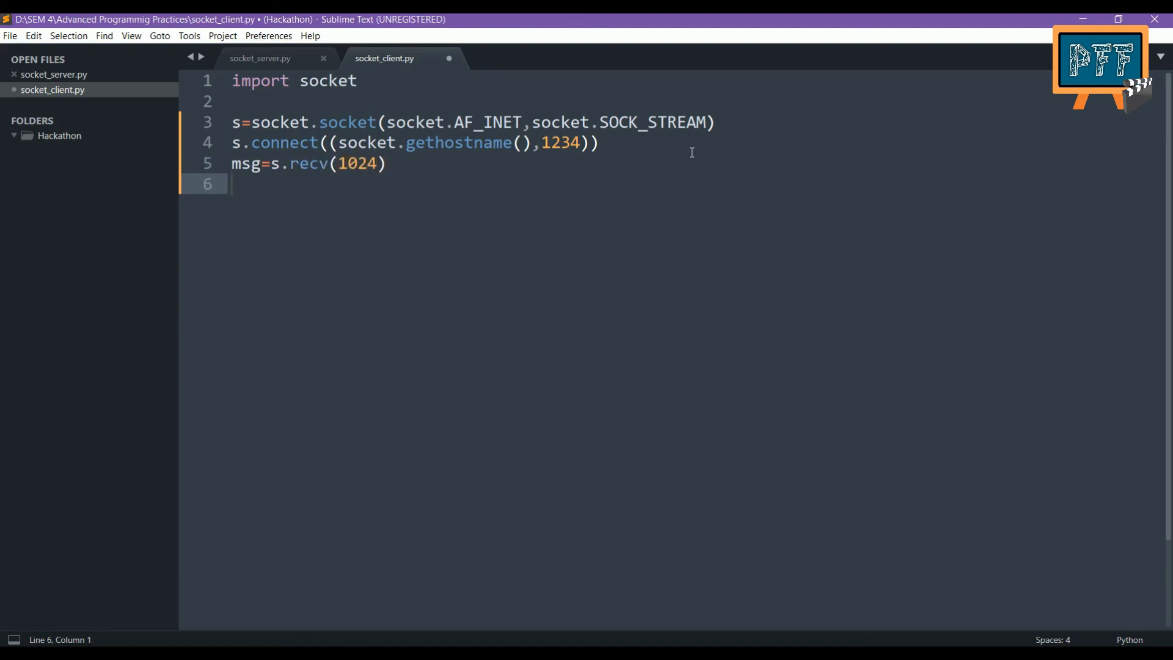
type("print(ms")
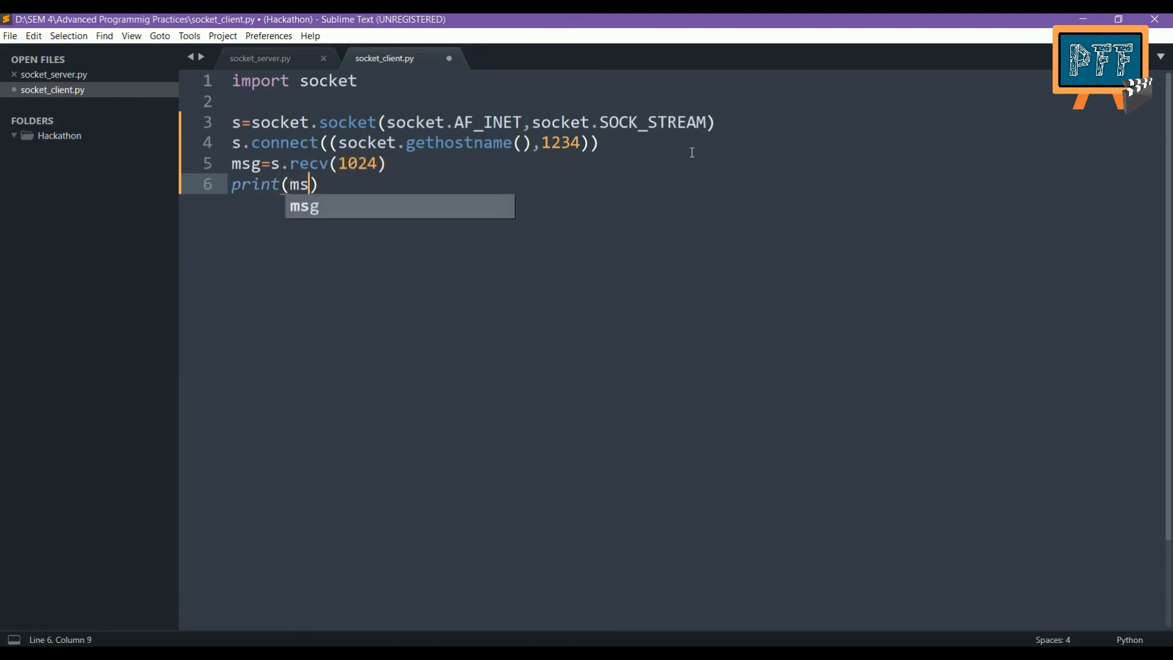
type("g.decode()")
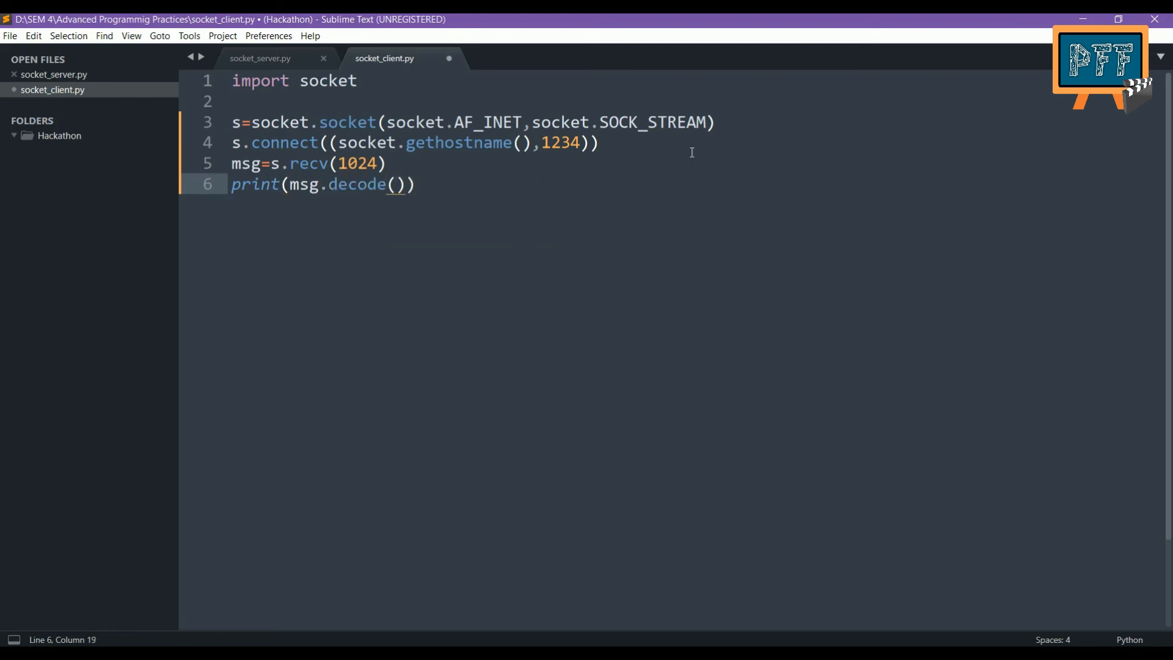
type("\"utf-8\"")
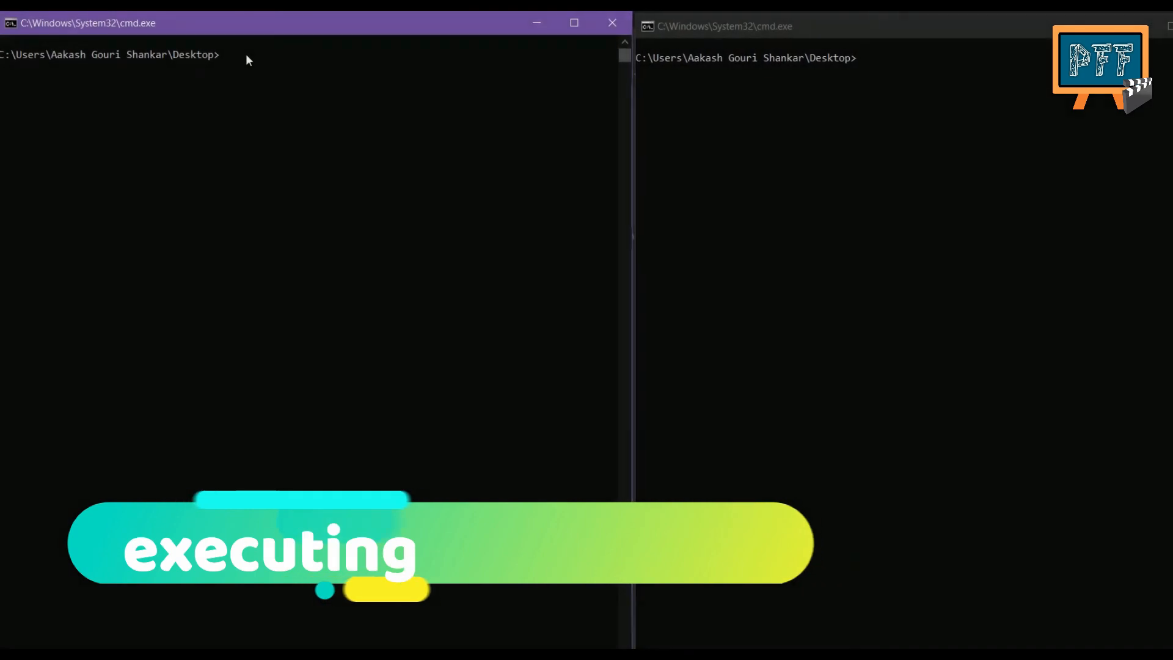
Step: Run python socket_server.py in the left cmd window and begin a python command in the right one
type("python so")
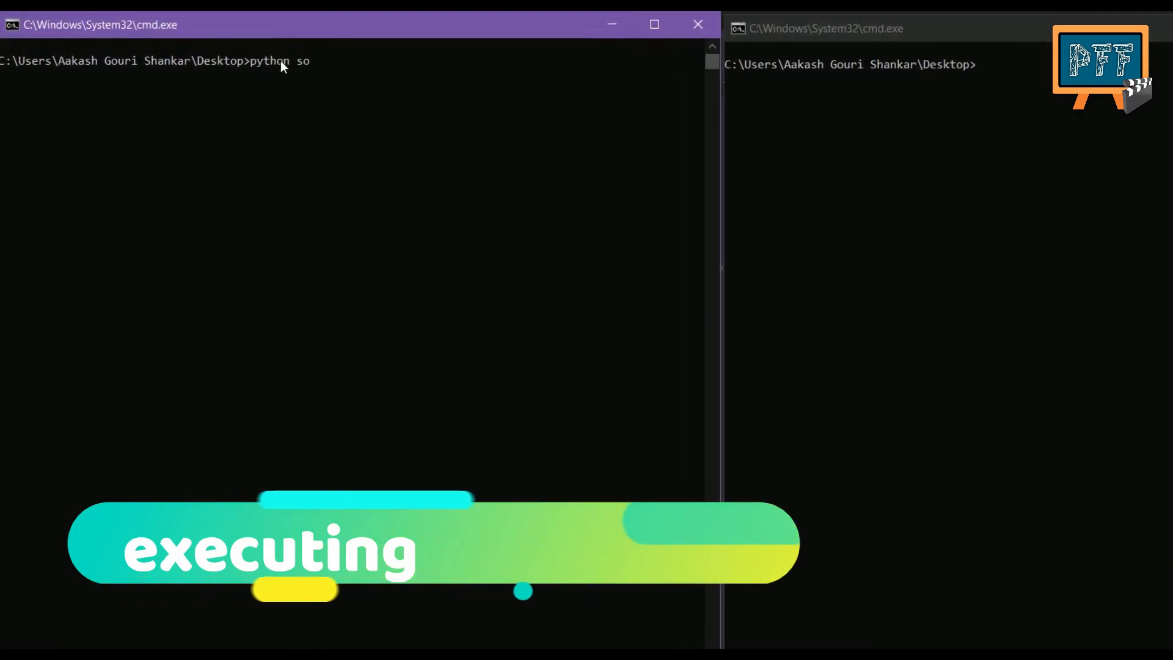
type("cket_")
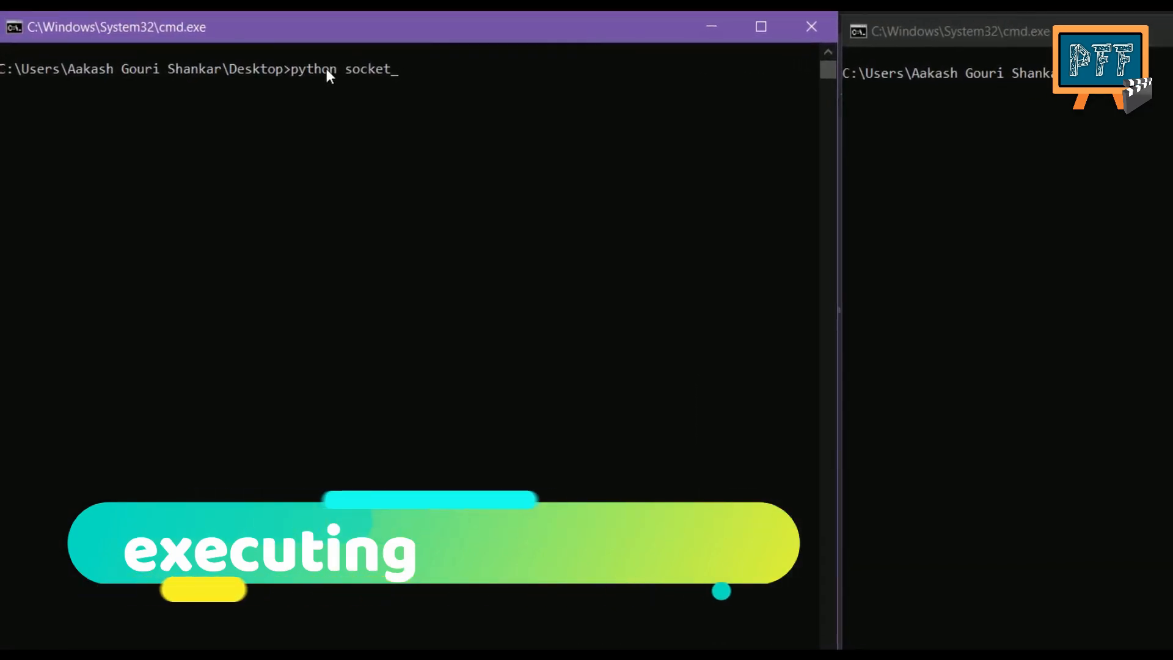
type("server.")
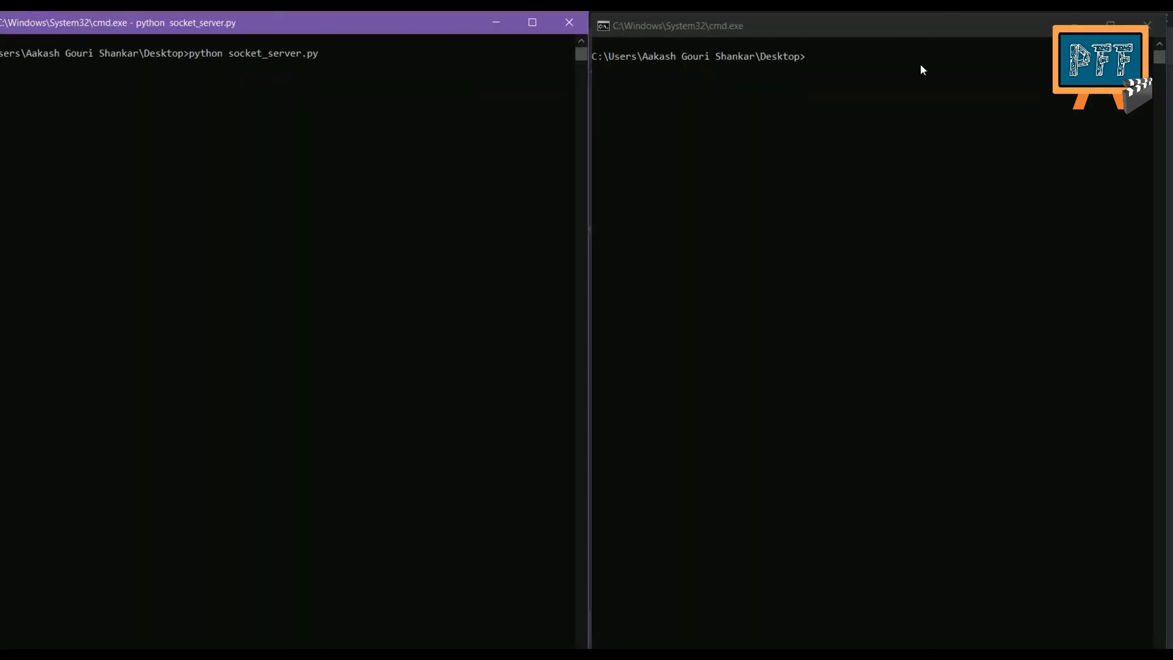
type("python")
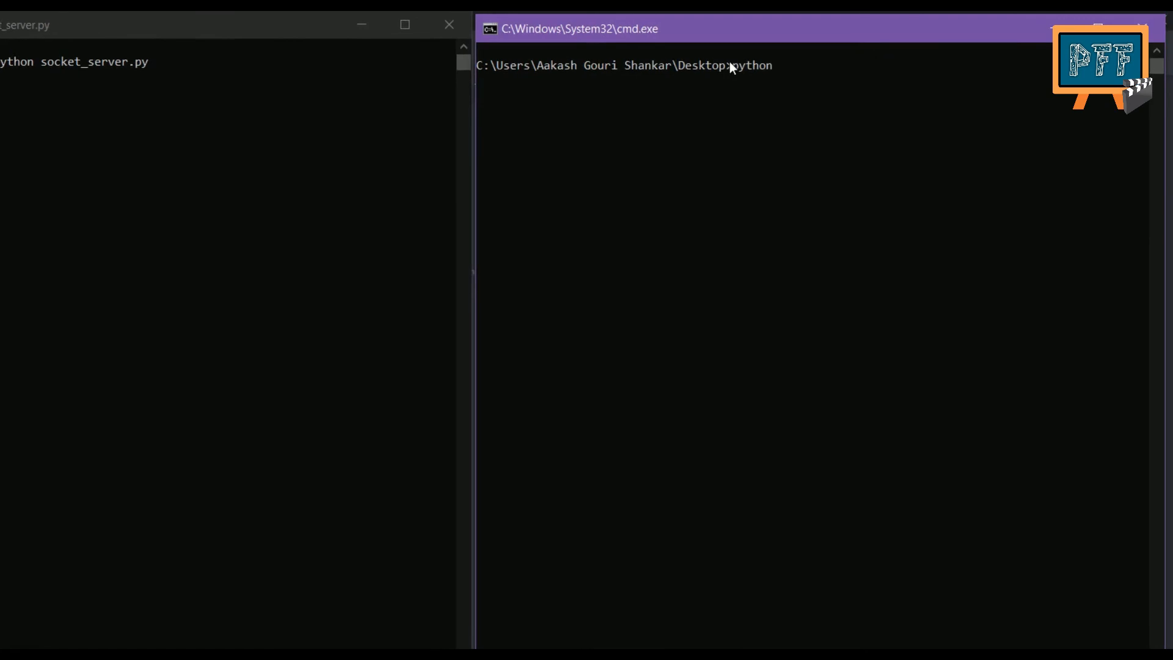